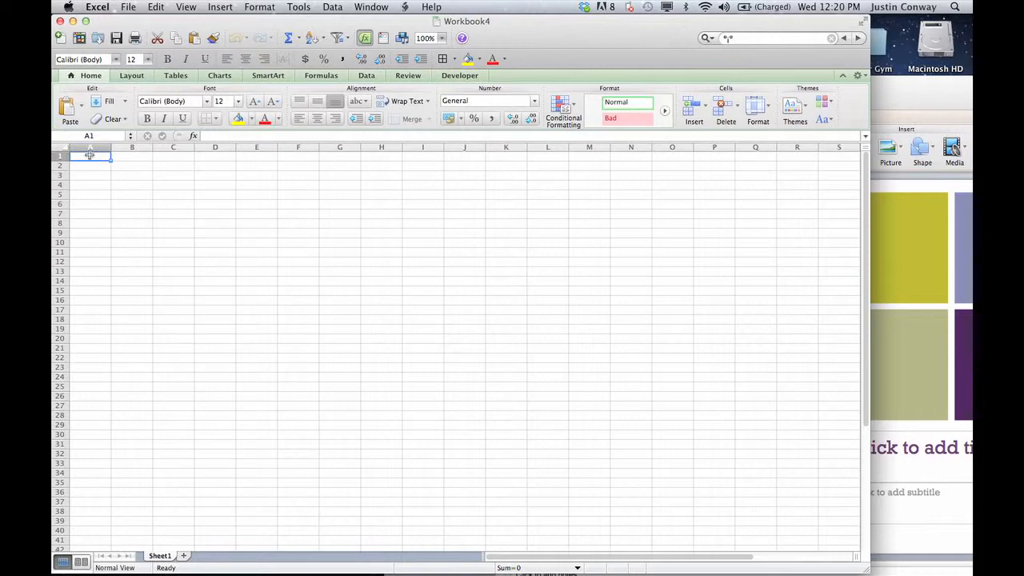
pyautogui.moveTo(513, 164)
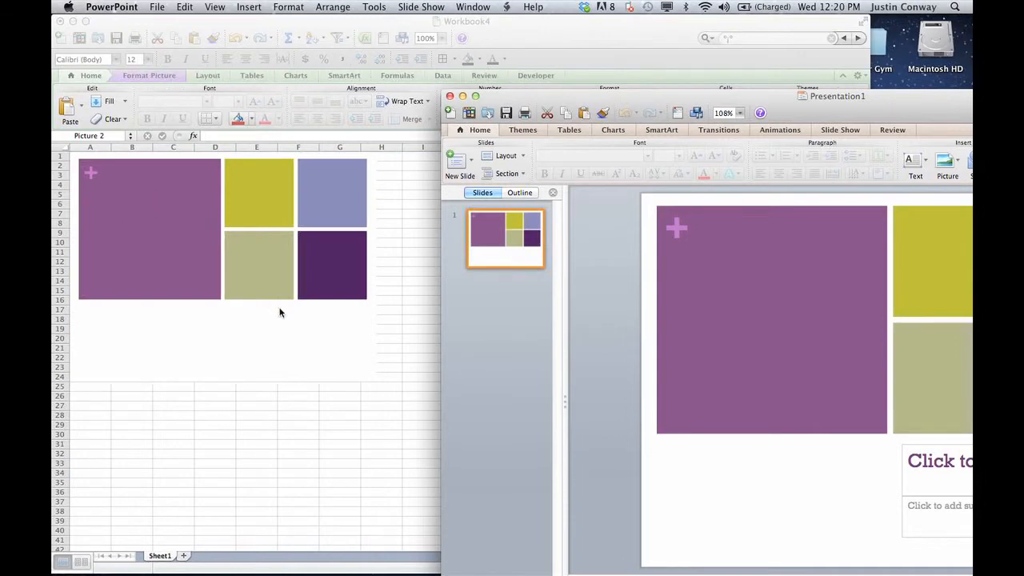
pyautogui.moveTo(362, 324)
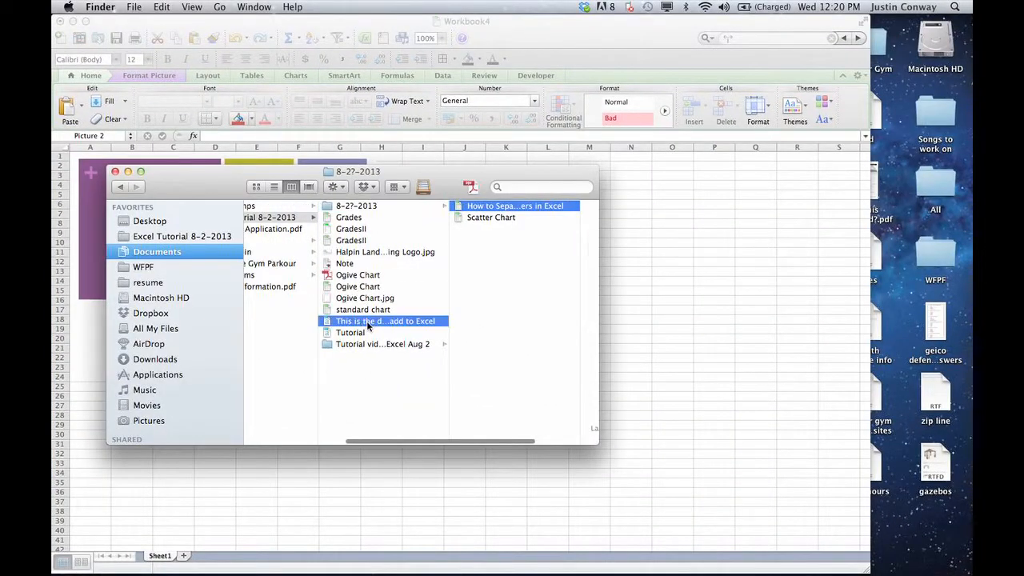
# Open the Word document whose text will be added to the Excel sheet.
pyautogui.doubleClick(385, 321)
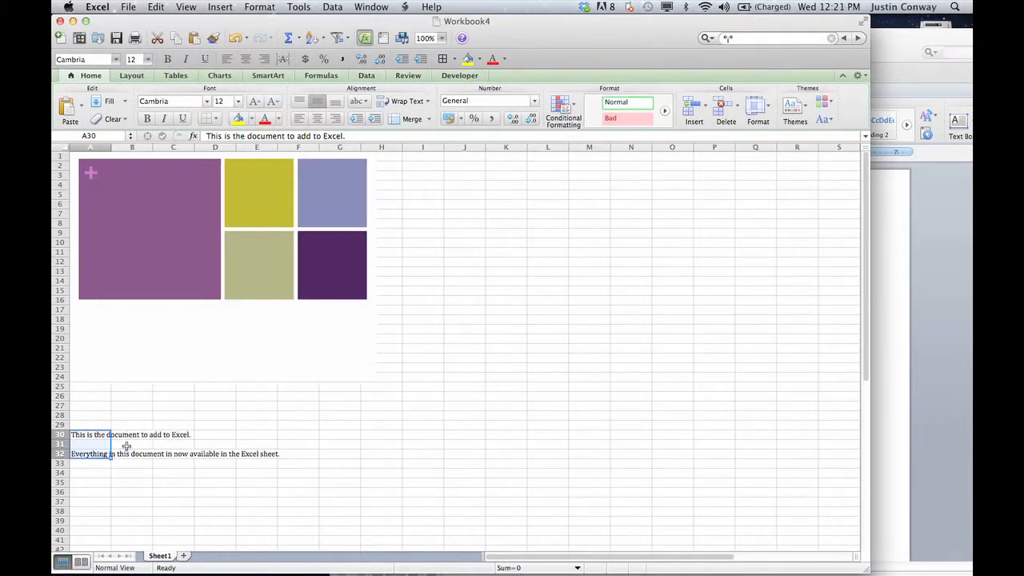
pyautogui.click(216, 424)
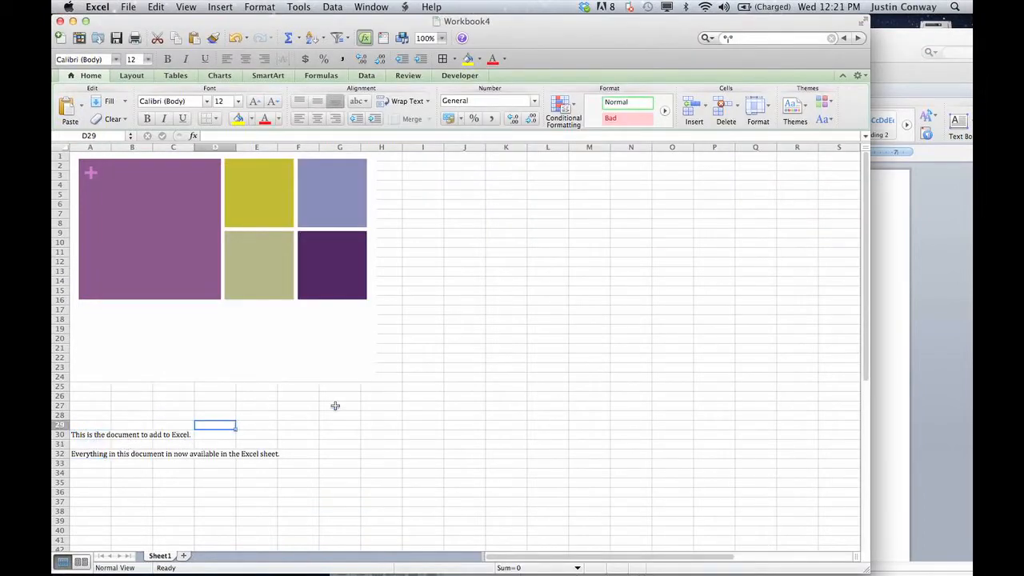
pyautogui.moveTo(447, 265)
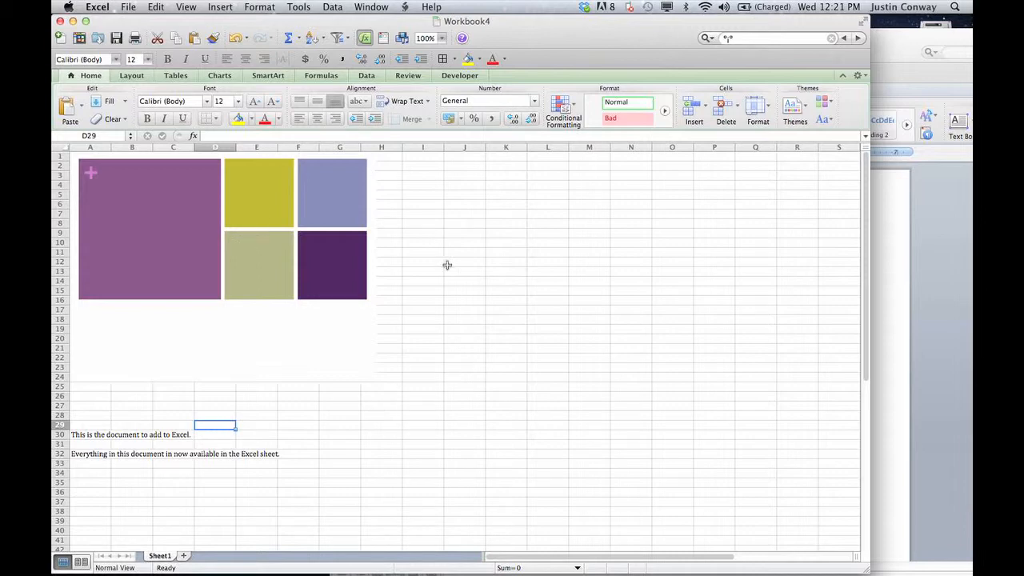
pyautogui.moveTo(198, 67)
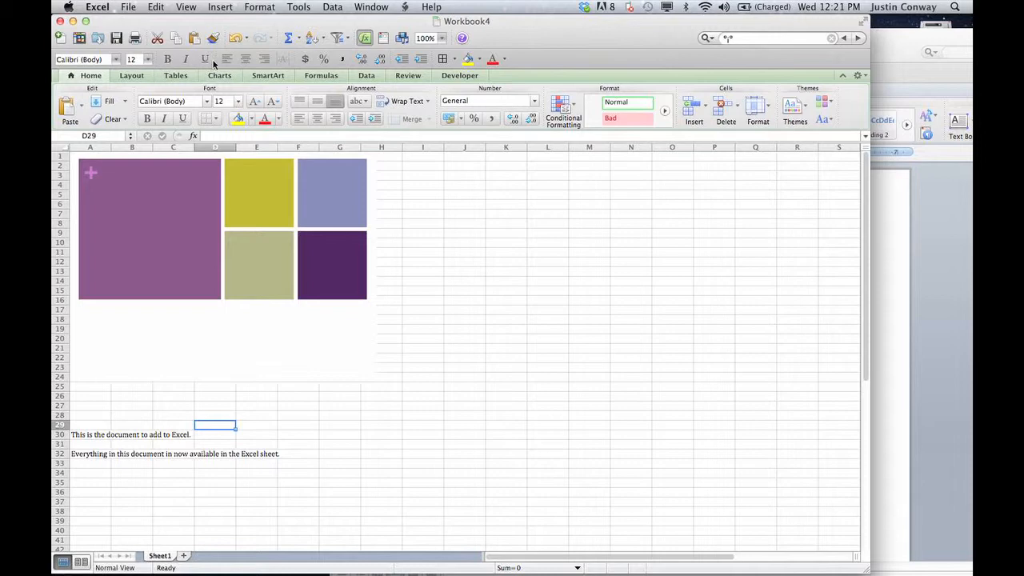
pyautogui.moveTo(213, 64)
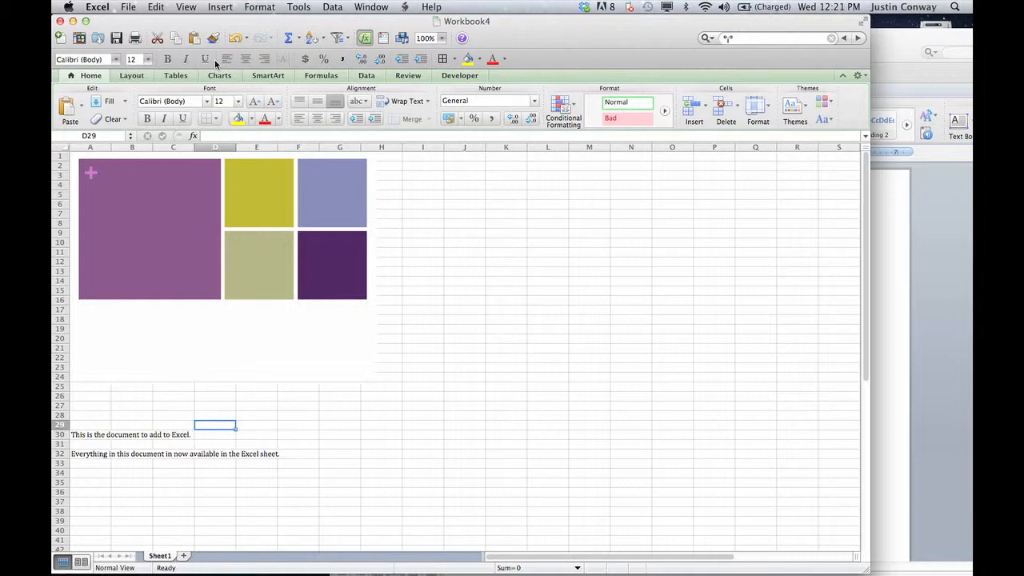
pyautogui.moveTo(426, 216)
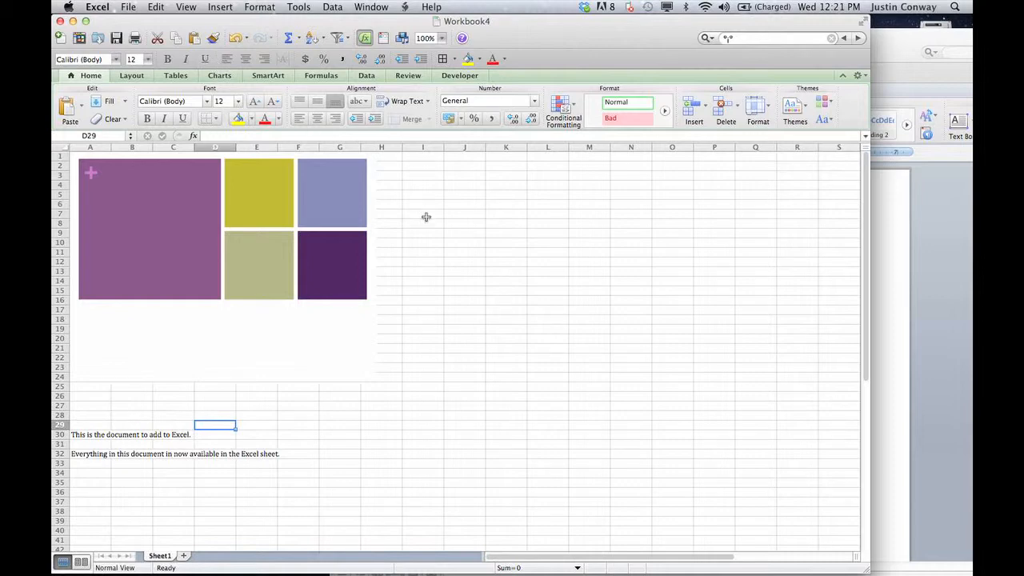